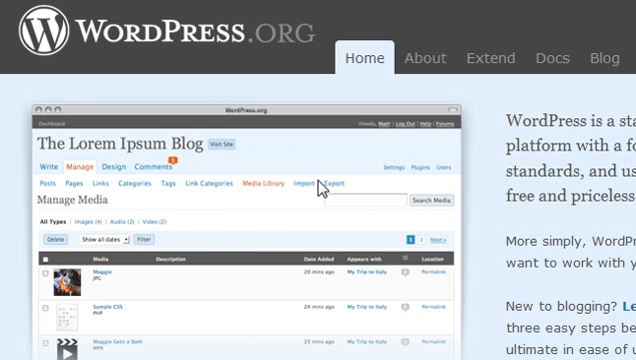
mouse_move(464, 146)
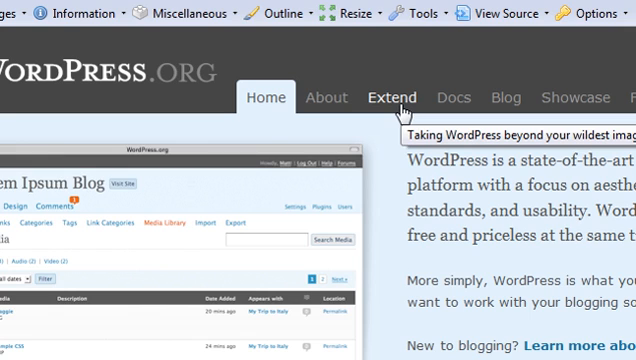
Browse WordPress.org's Extend theme directory down the Featured Themes list to the iNove listing.
left_click(390, 96)
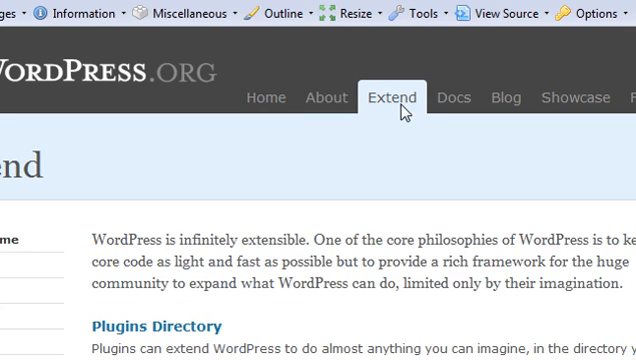
scroll("down", 3)
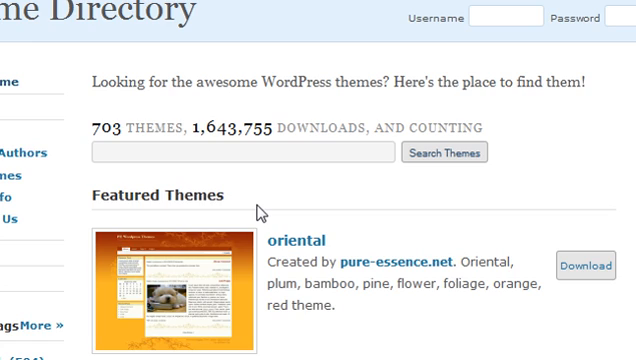
scroll("down", 3)
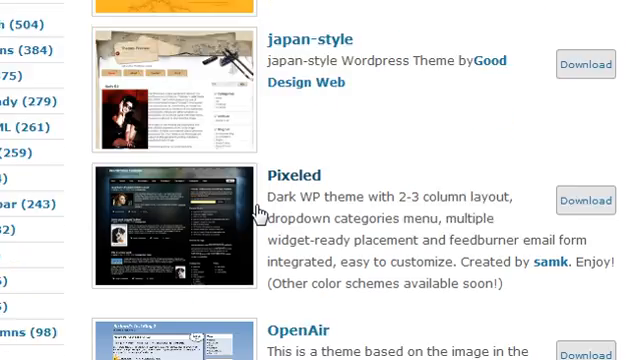
scroll("down", 3)
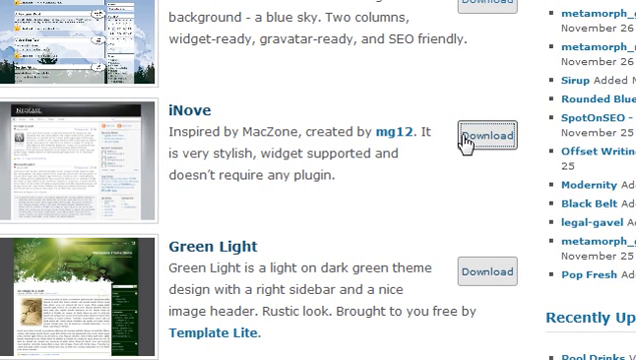
Download the iNove theme zip and extract its files into Documents via Windows Explorer.
left_click(488, 136)
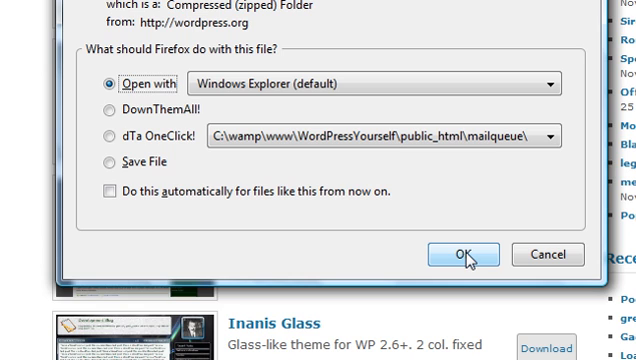
left_click(464, 254)
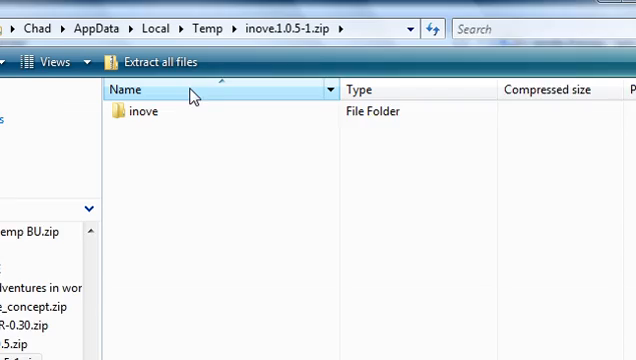
left_click(170, 62)
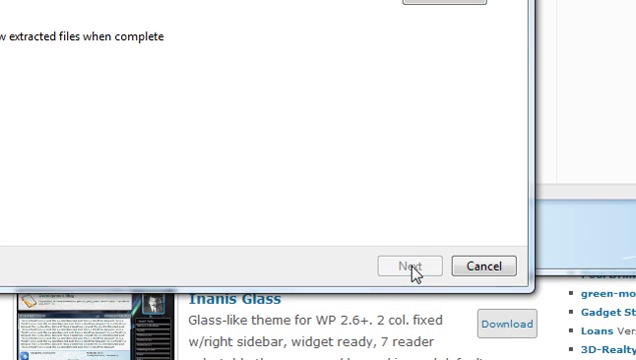
left_click(408, 264)
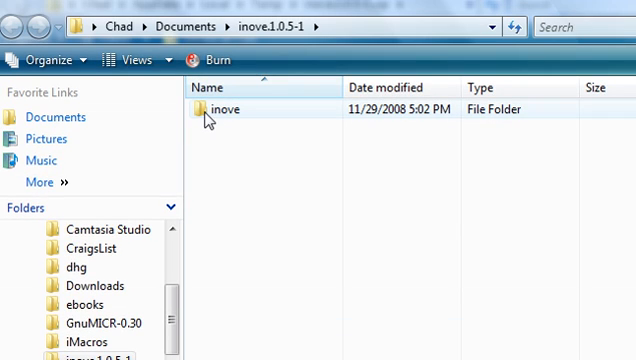
Enter the extracted inove folder and look through its theme files.
double_click(212, 104)
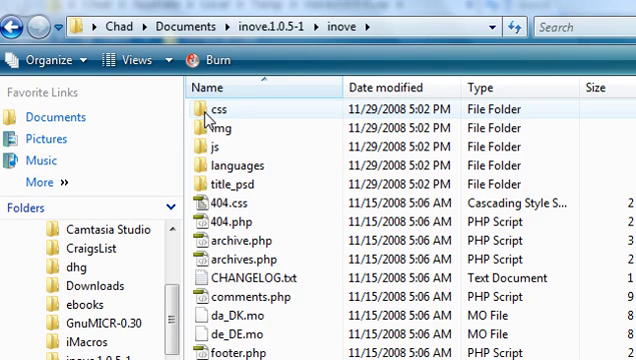
scroll("down", 3)
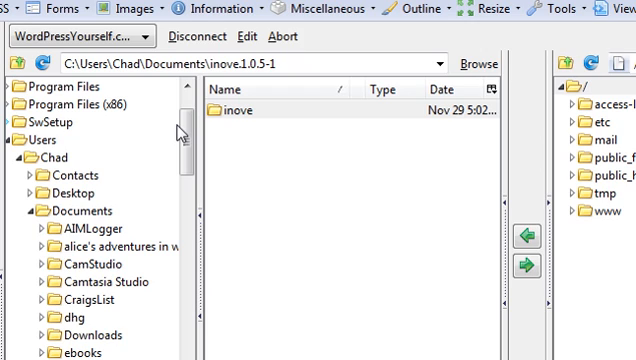
mouse_move(316, 196)
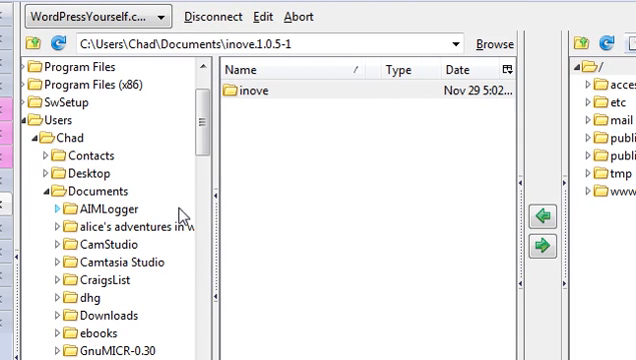
mouse_move(240, 128)
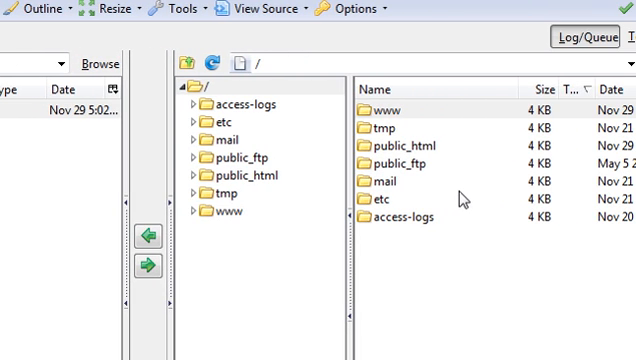
mouse_move(468, 196)
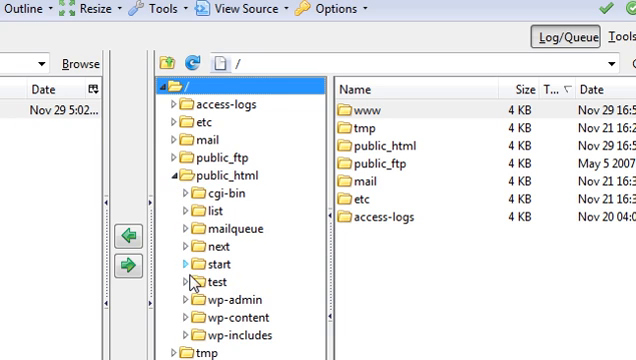
Navigate the remote tree to public_html/wp-content/themes, showing the default and classic themes.
scroll("down", 3)
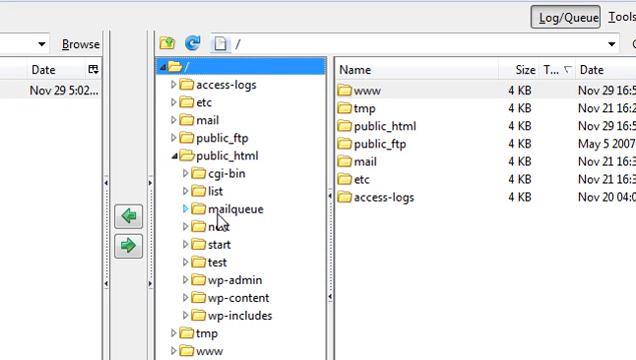
left_click(214, 160)
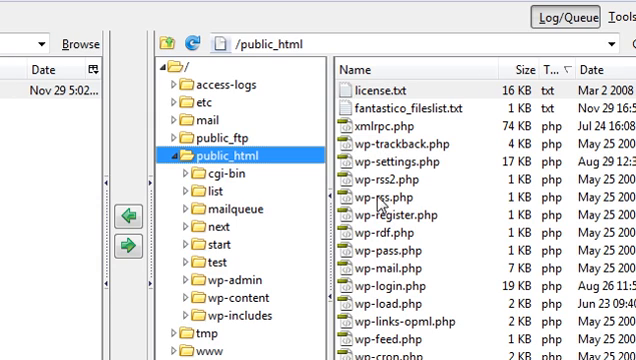
mouse_move(258, 188)
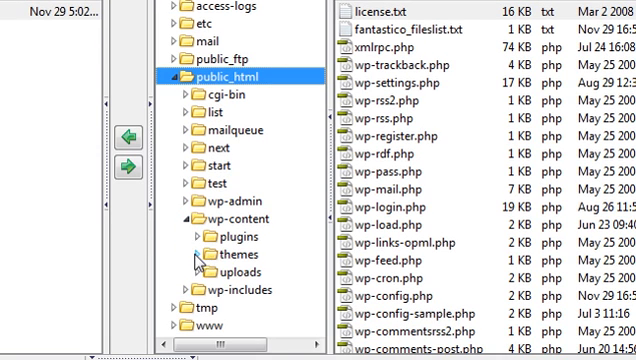
left_click(238, 254)
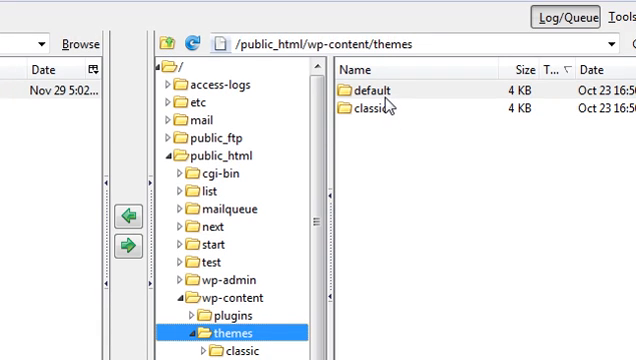
mouse_move(384, 112)
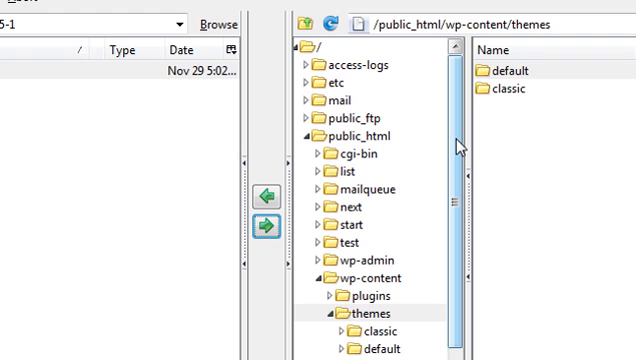
Scroll the local pane while the server's wp-content/themes folder stays open.
scroll("down", 3)
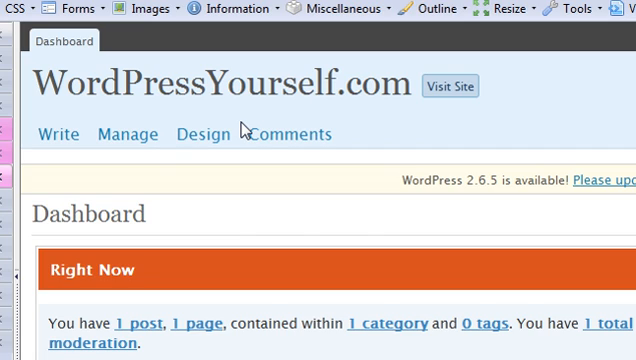
mouse_move(204, 134)
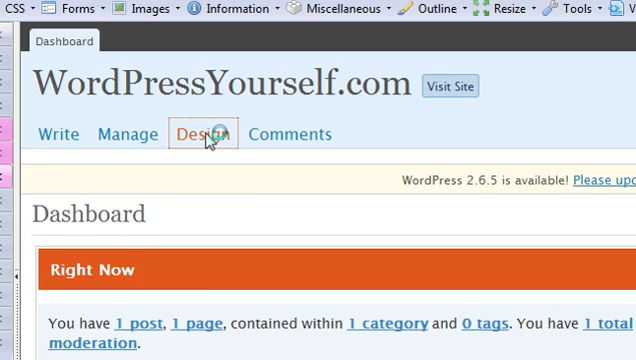
Go to Design and scroll the Available Themes list to preview the uploaded iNove theme.
left_click(194, 134)
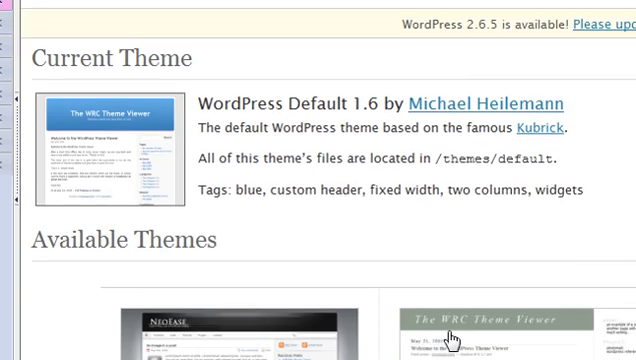
scroll("down", 3)
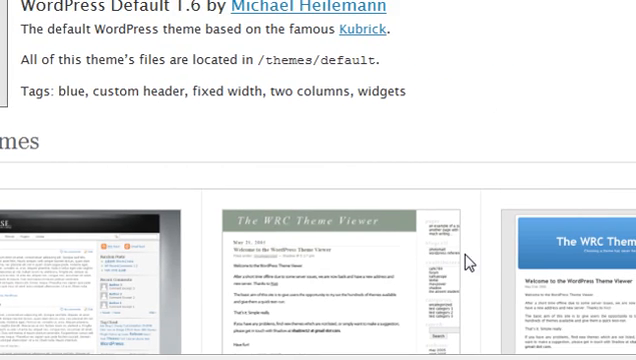
scroll("down", 3)
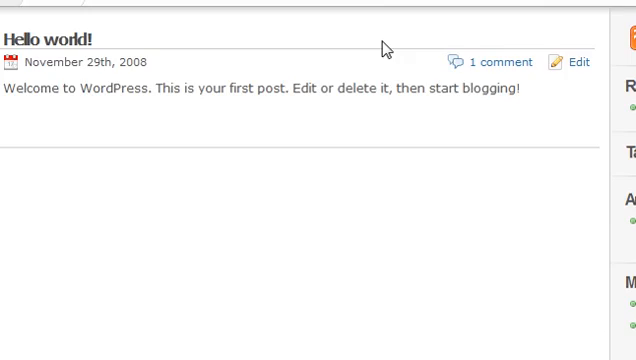
scroll("up", 3)
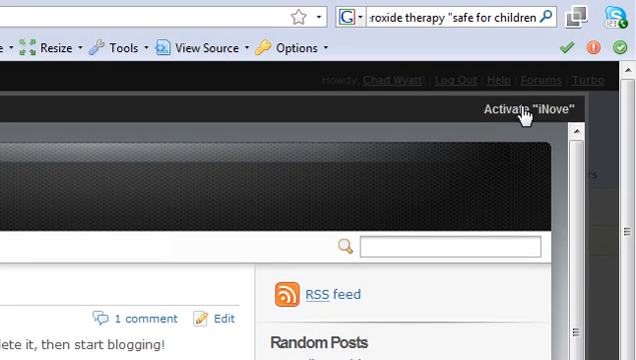
Activate iNove as WordPressYourself.com's current theme.
left_click(528, 108)
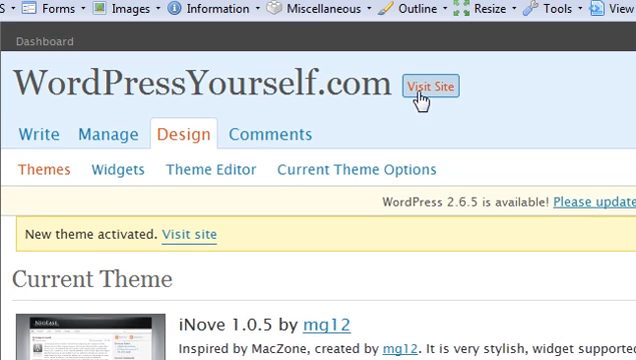
Visit the live WordPressYourself.com front page and scroll through its new iNove design.
left_click(432, 86)
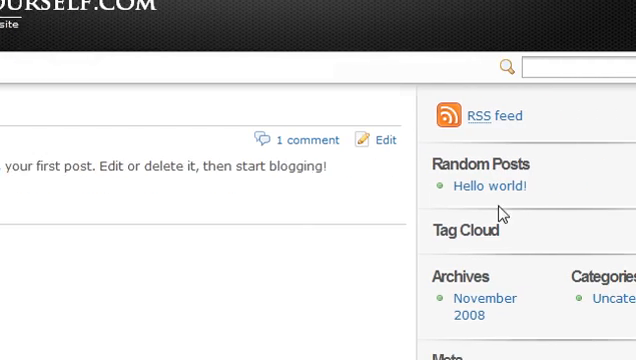
scroll("down", 3)
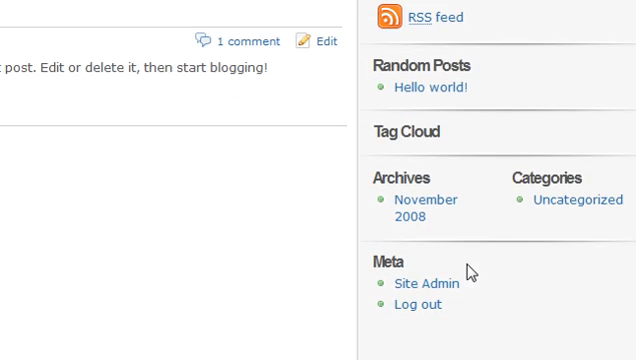
scroll("up", 3)
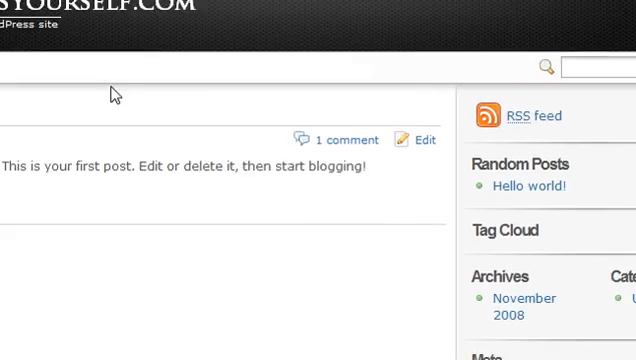
scroll("up", 3)
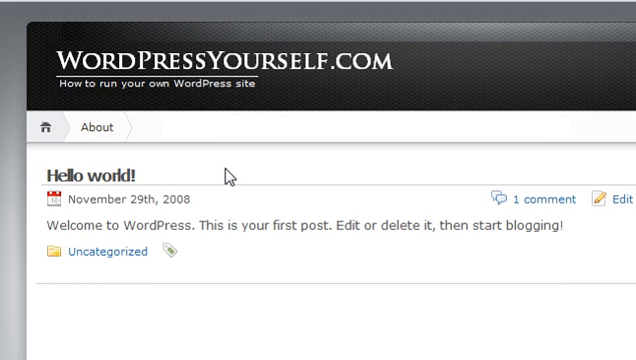
mouse_move(260, 216)
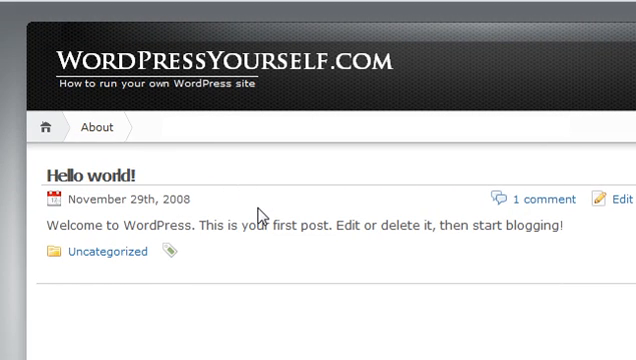
mouse_move(328, 248)
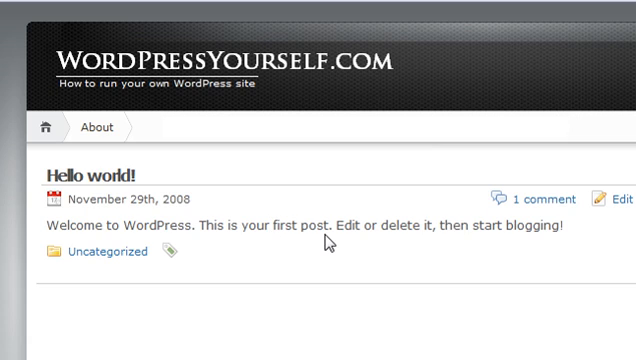
mouse_move(364, 254)
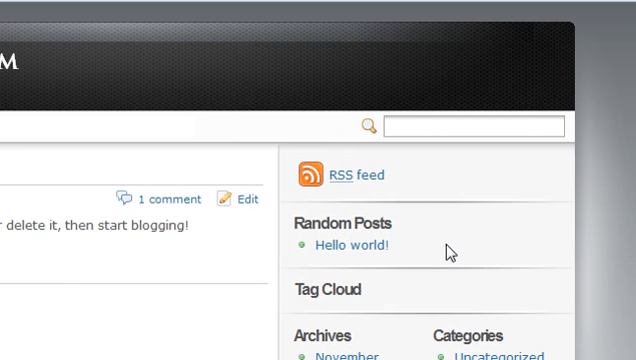
scroll("down", 3)
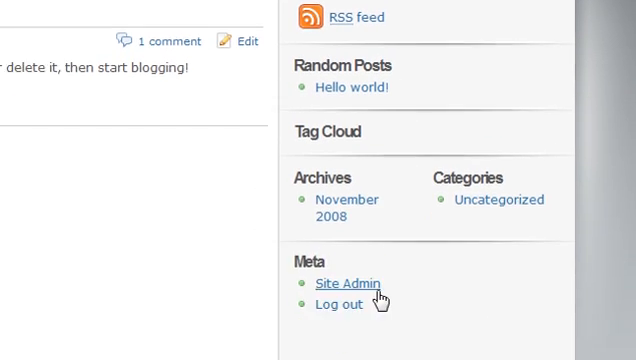
scroll("up", 3)
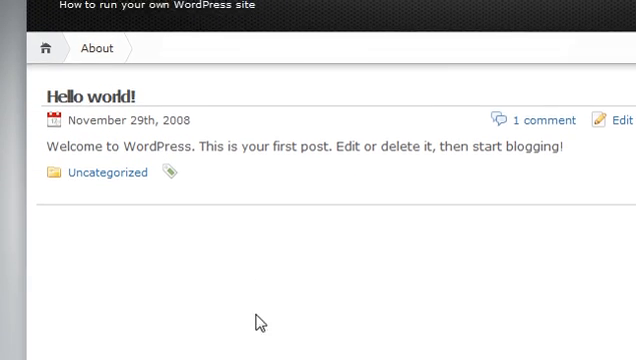
mouse_move(264, 62)
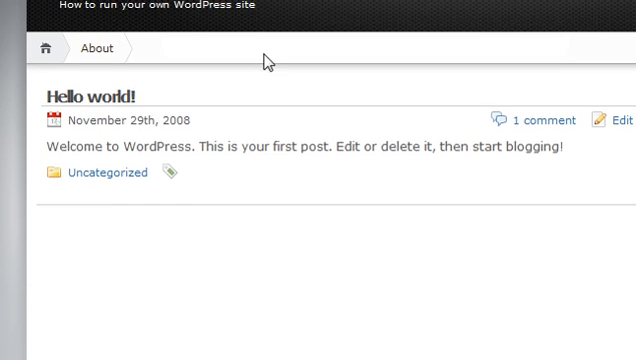
scroll("up", 3)
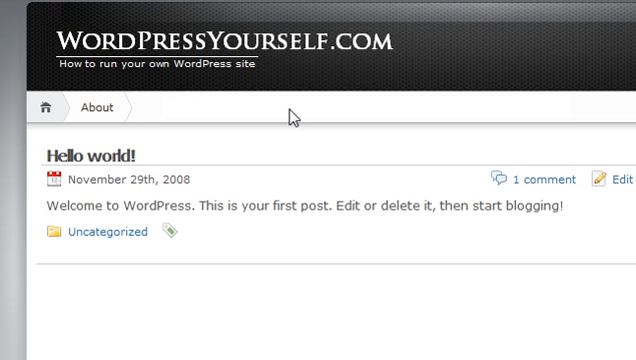